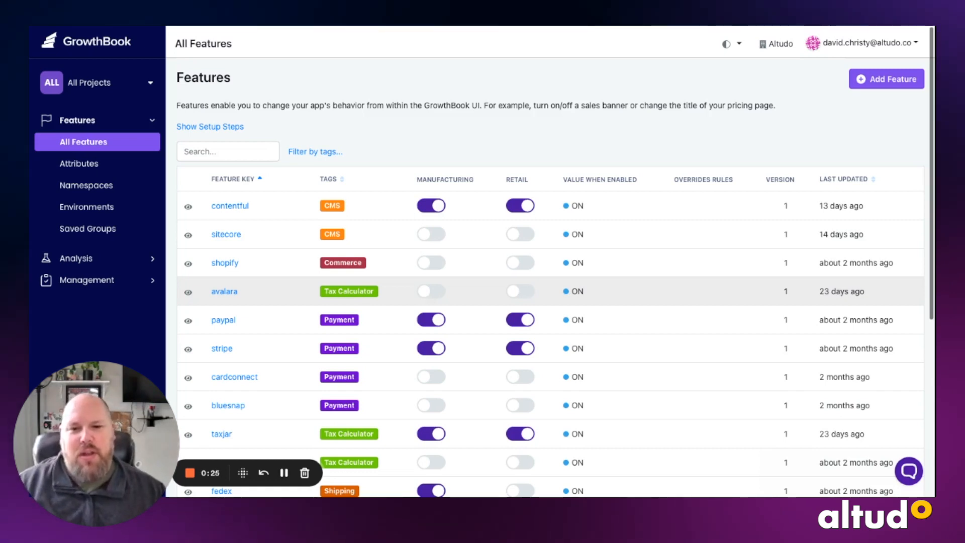
mouse_move(733, 262)
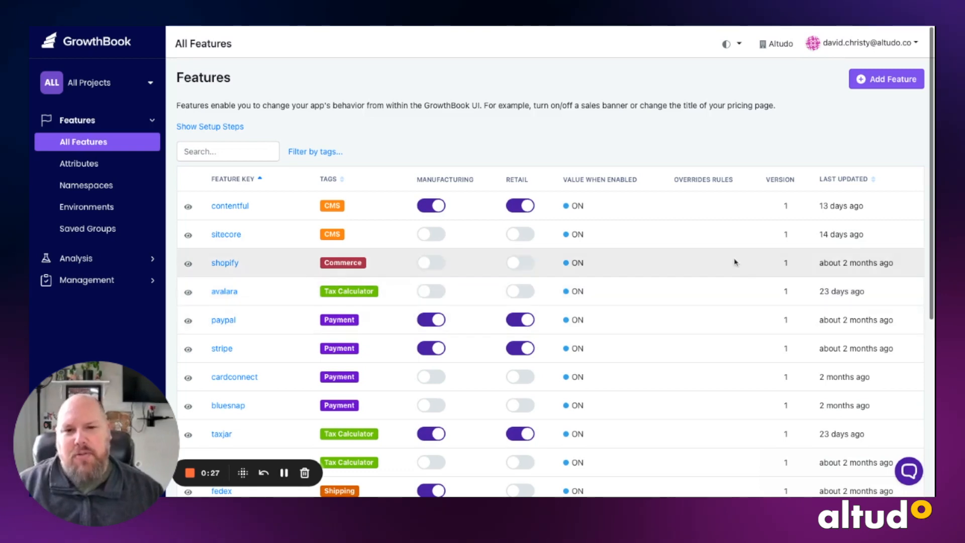
scroll(down, 3)
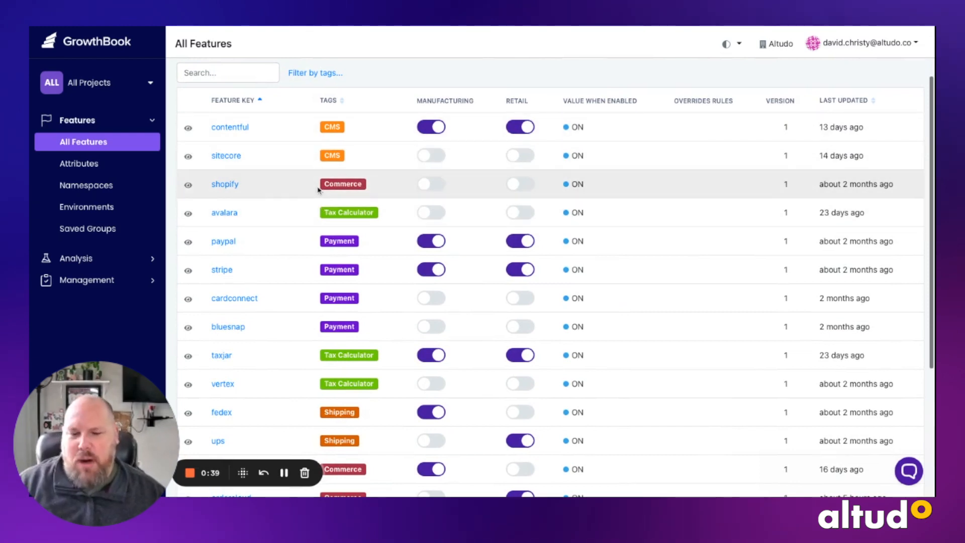
scroll(down, 3)
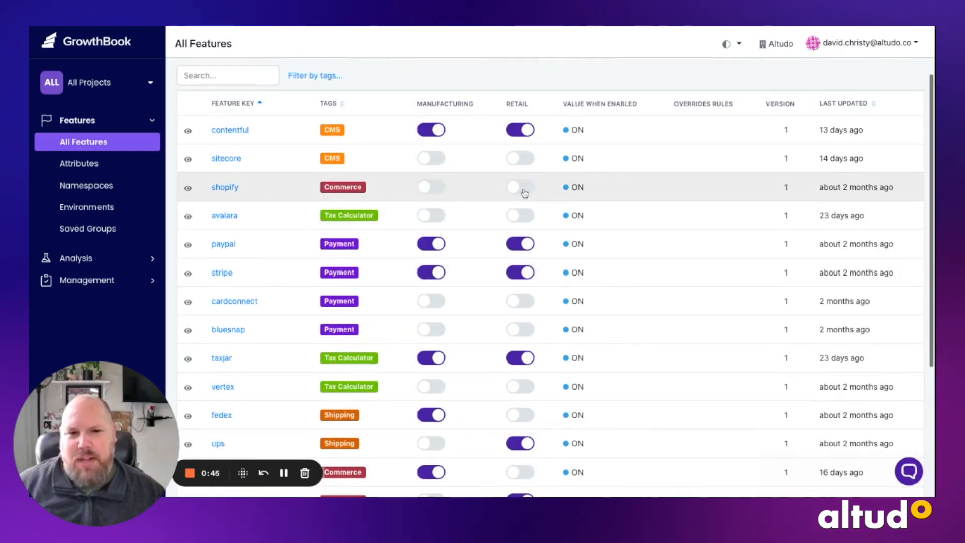
scroll(down, 3)
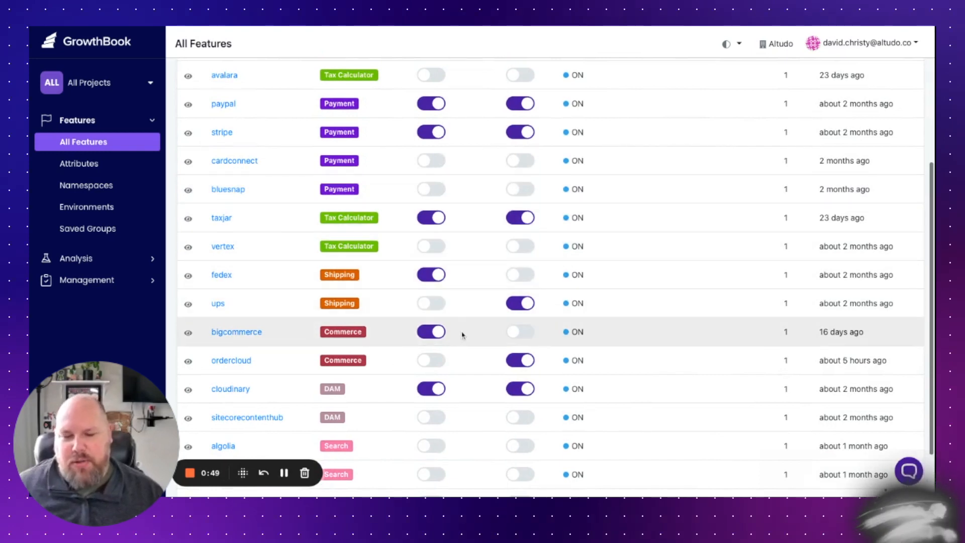
mouse_move(453, 336)
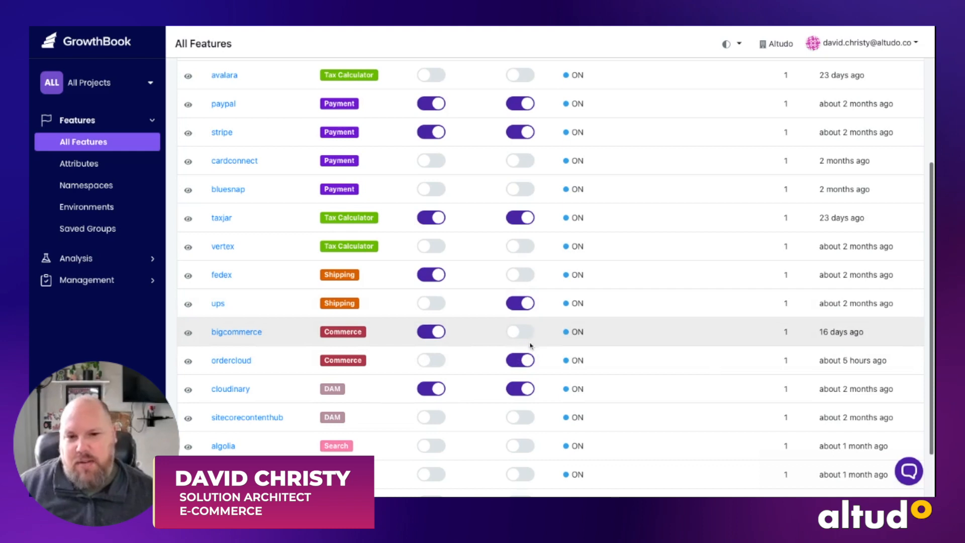
scroll(down, 3)
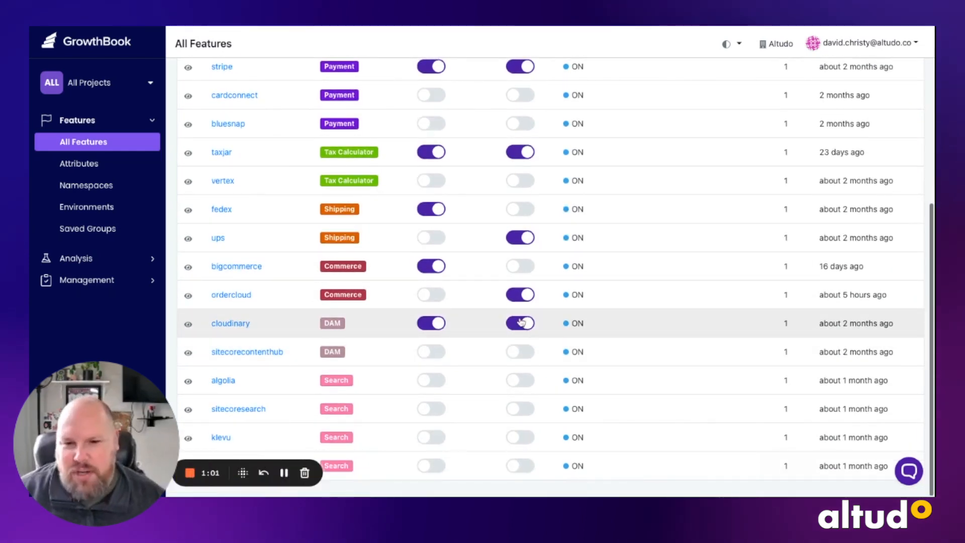
click(520, 323)
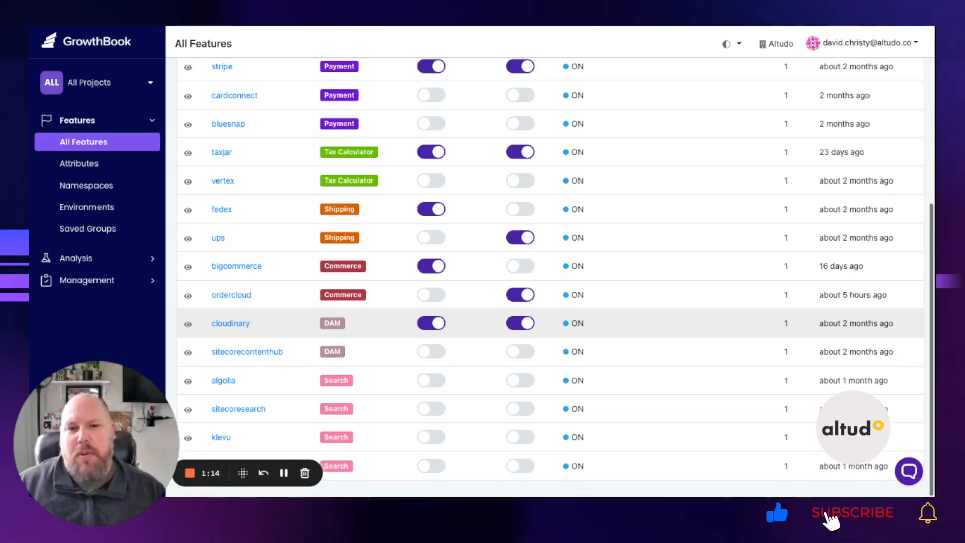
mouse_move(408, 349)
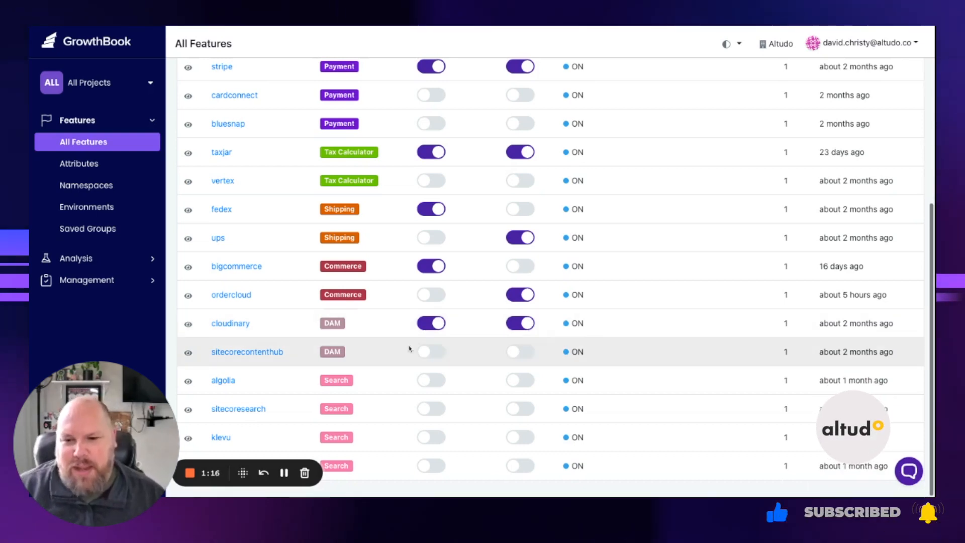